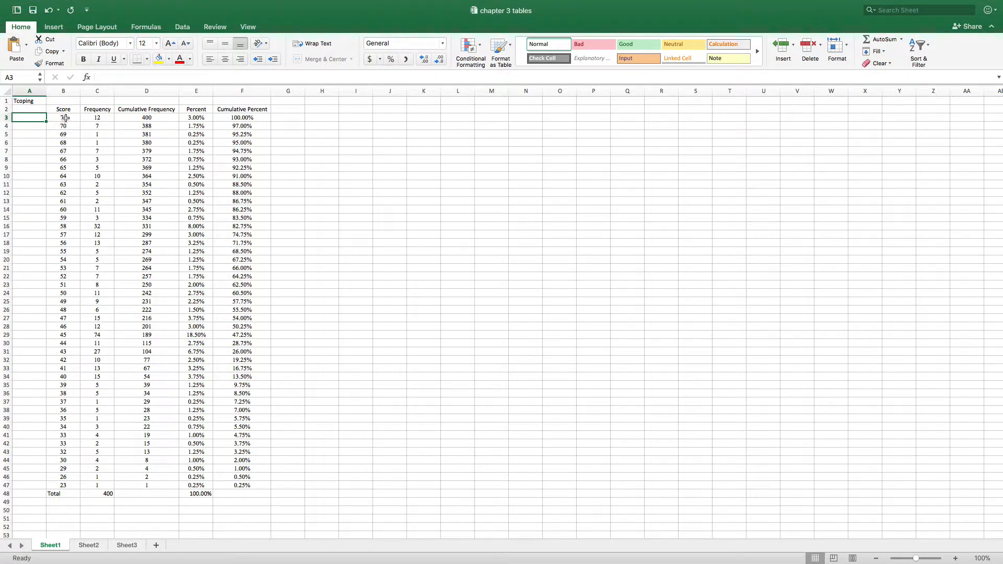
text(71)
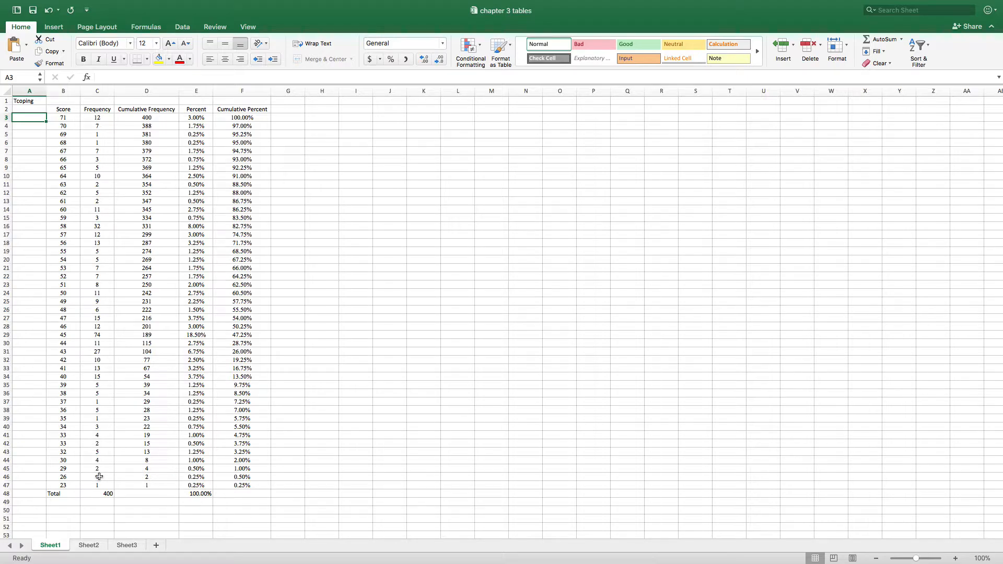
mouse_move(110, 362)
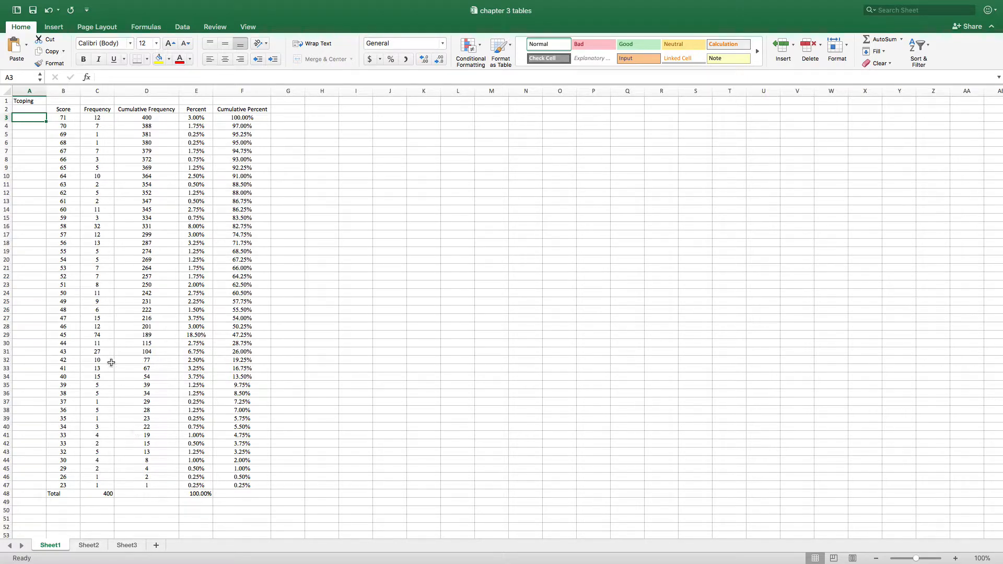
mouse_move(102, 336)
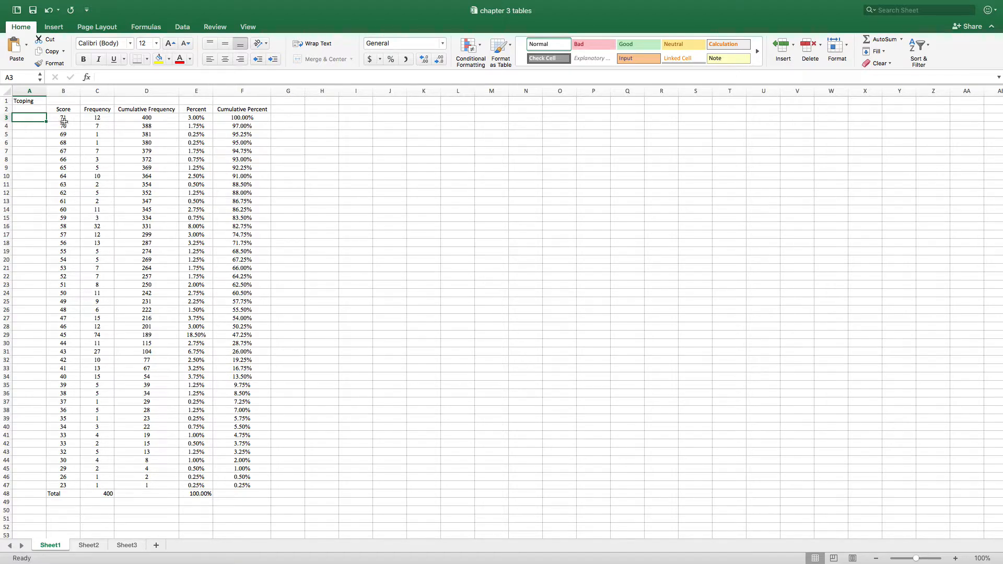
mouse_move(52, 256)
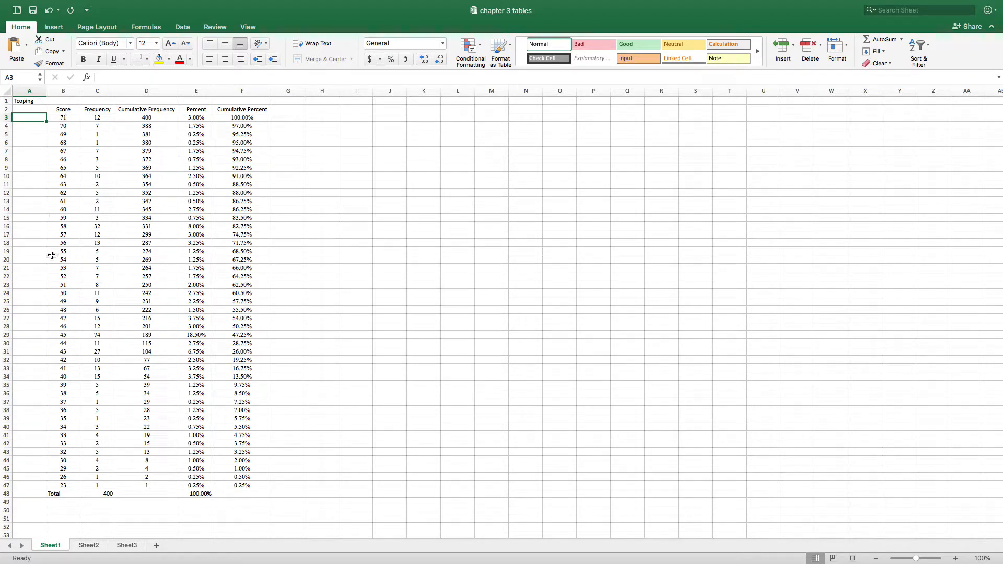
mouse_move(59, 133)
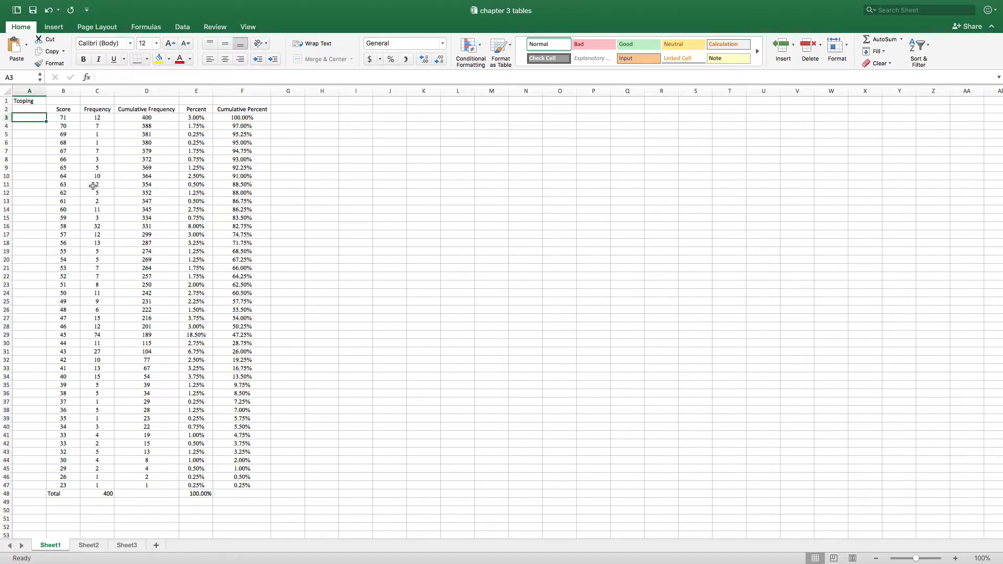
mouse_move(94, 345)
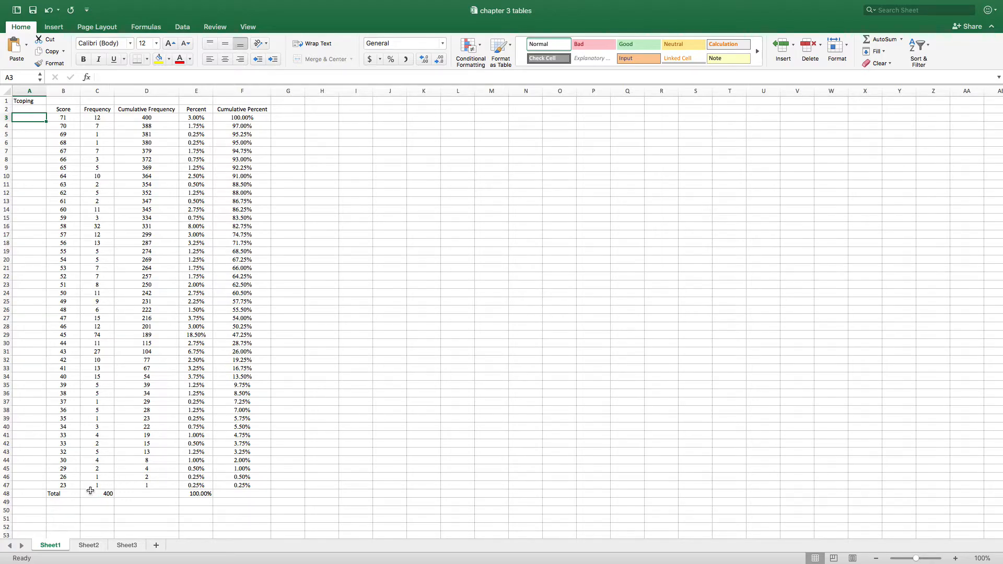
mouse_move(148, 494)
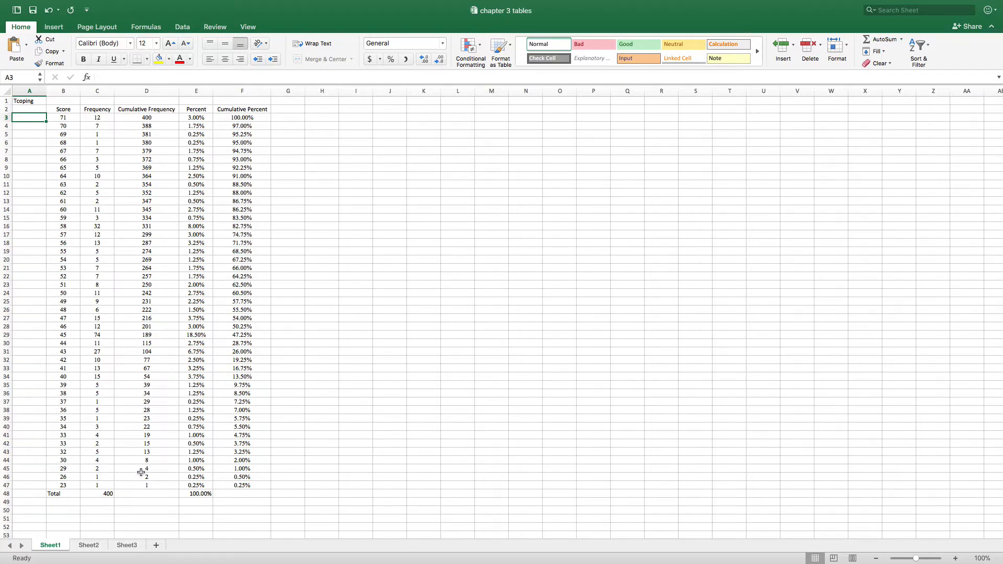
mouse_move(150, 461)
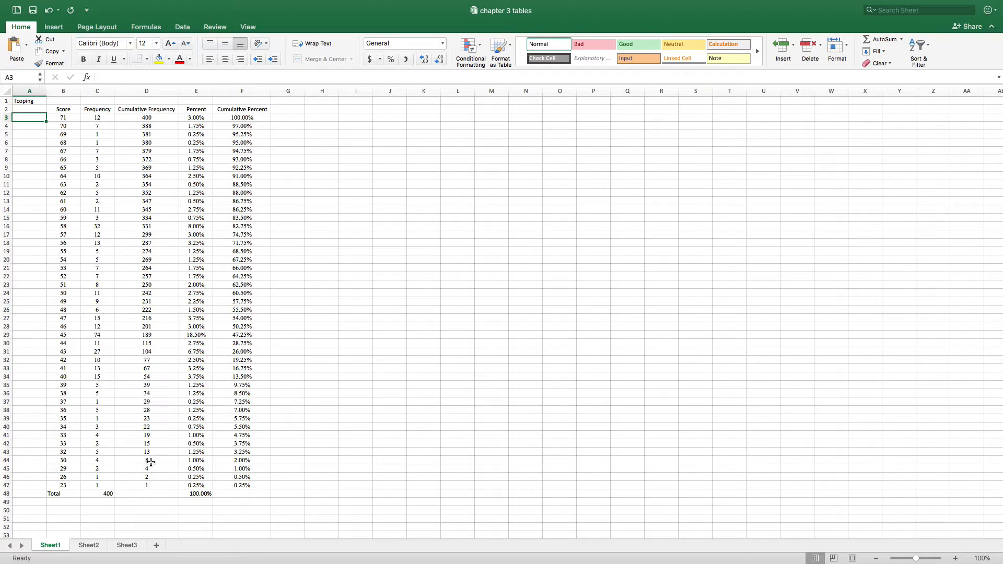
mouse_move(94, 453)
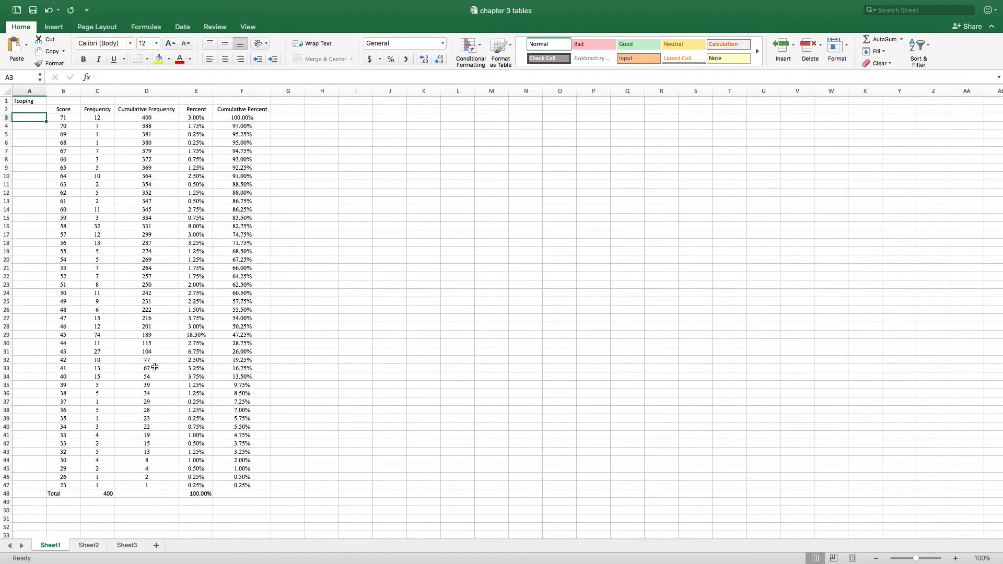
mouse_move(150, 352)
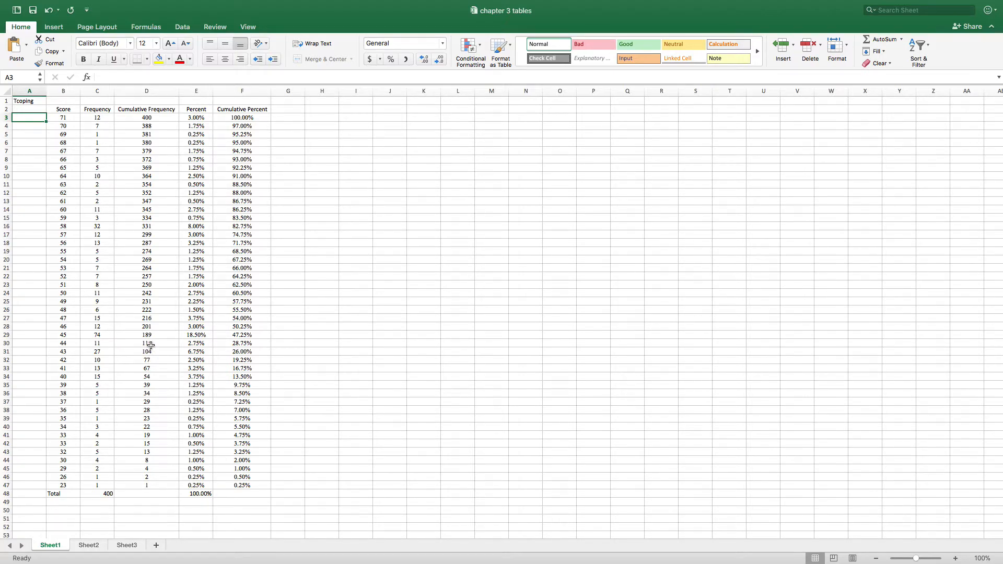
mouse_move(129, 340)
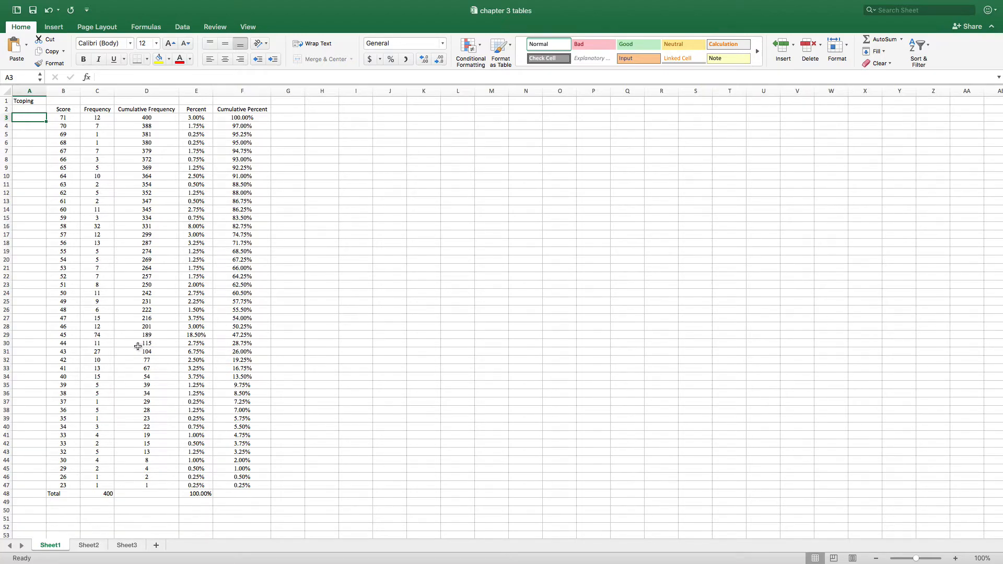
mouse_move(114, 336)
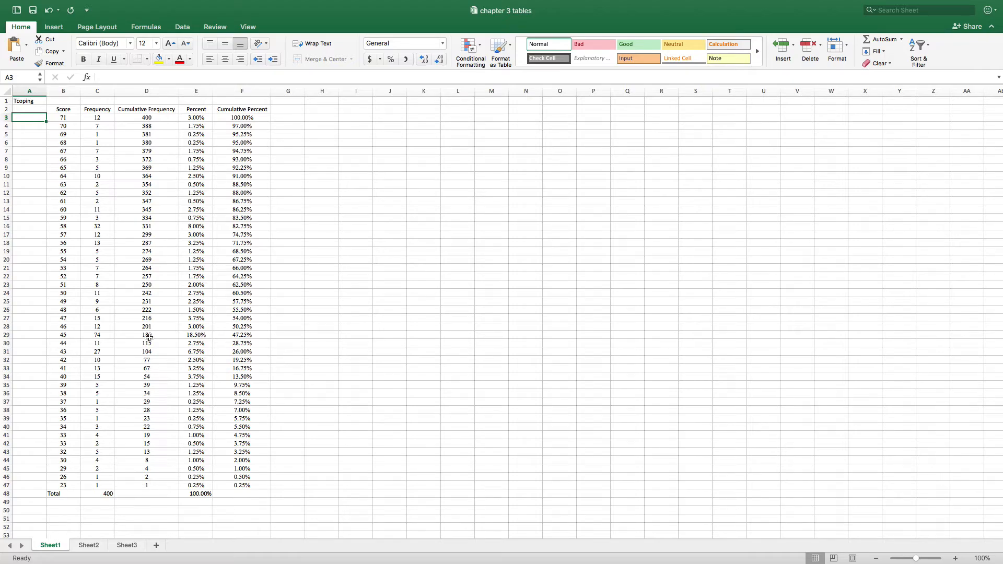
mouse_move(147, 353)
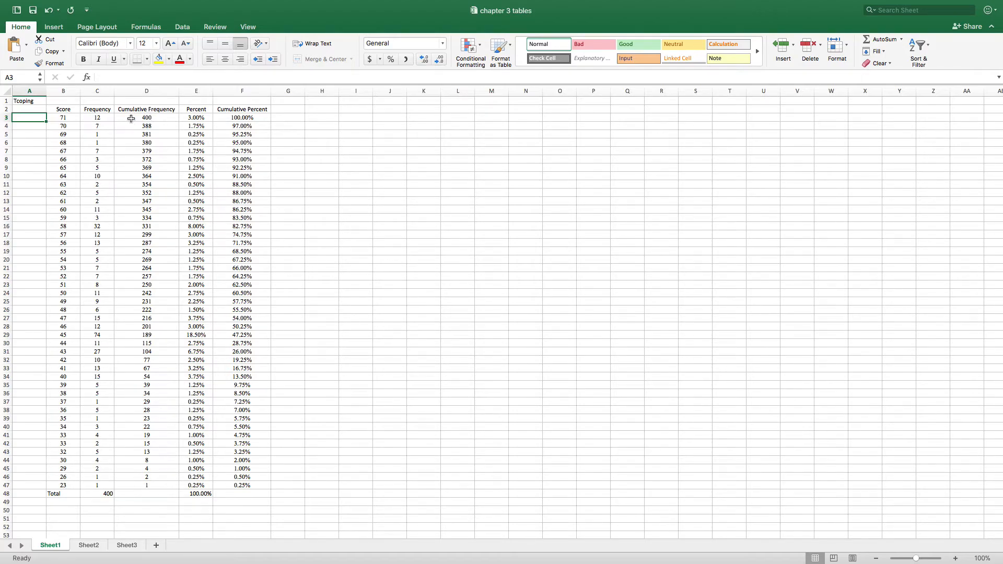
mouse_move(143, 135)
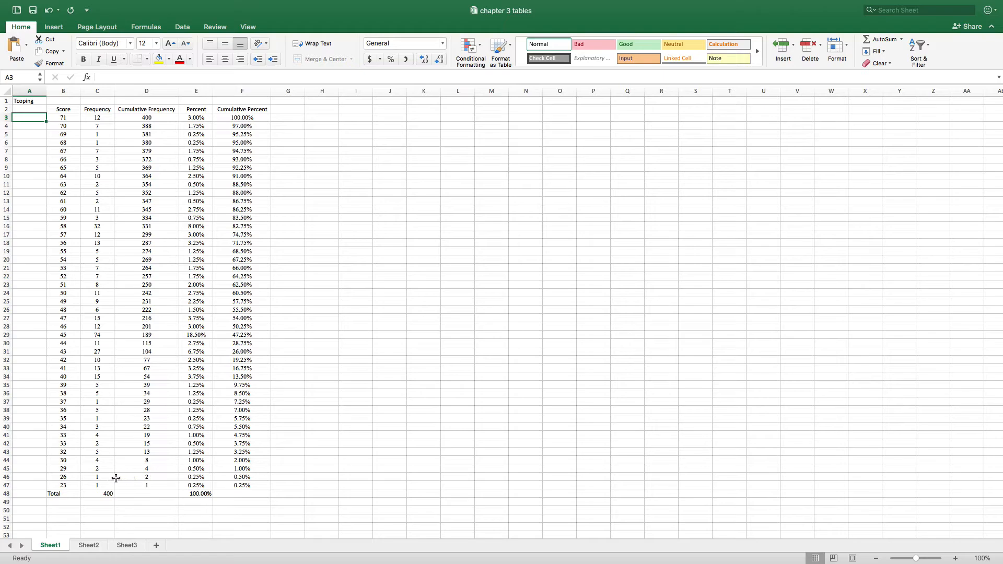
mouse_move(201, 486)
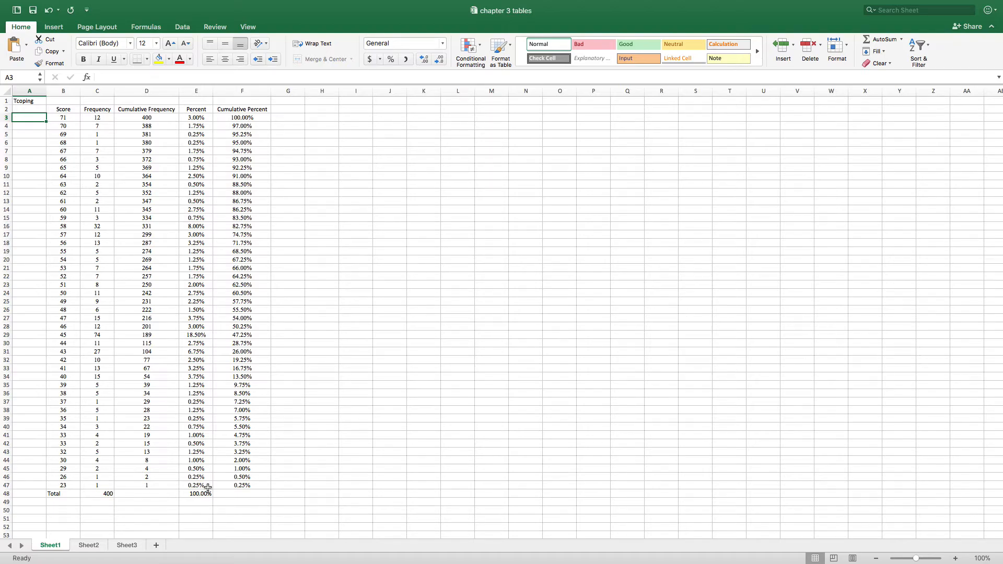
mouse_move(126, 474)
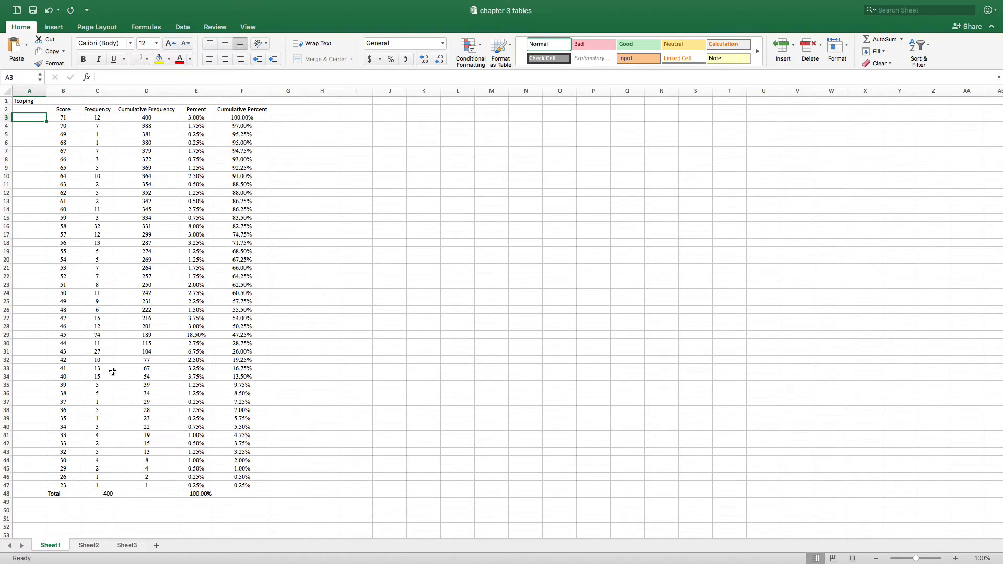
mouse_move(98, 337)
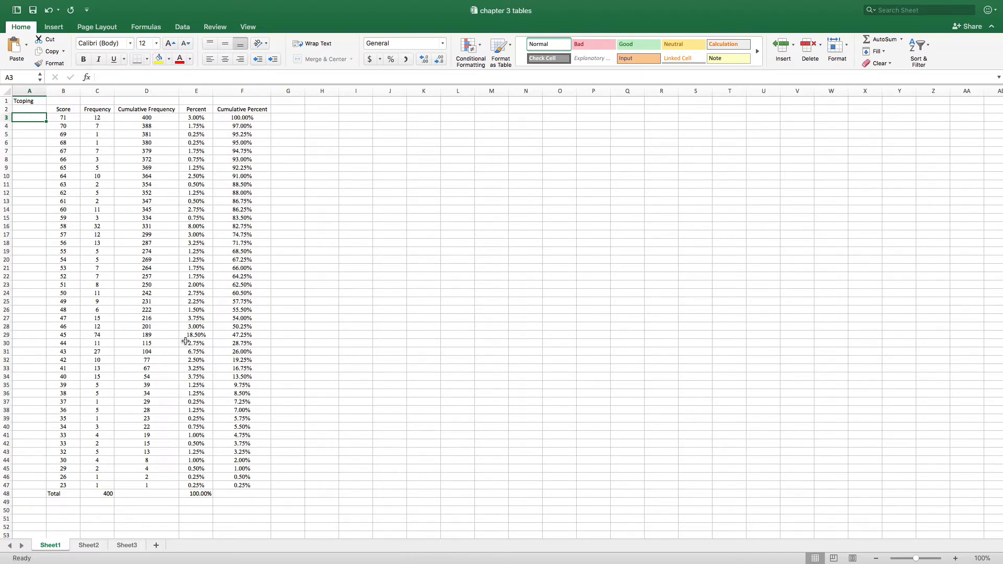
mouse_move(189, 338)
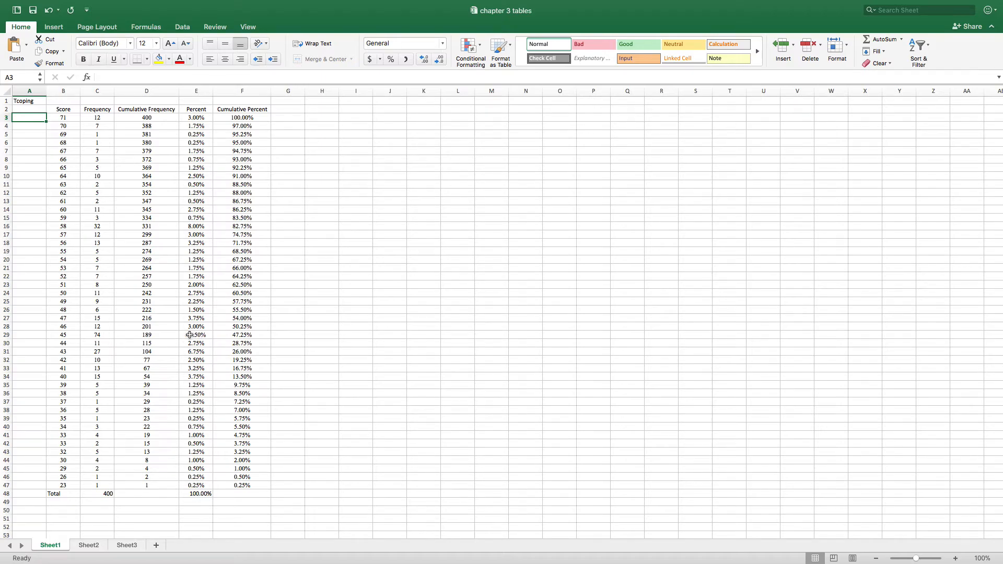
mouse_move(193, 335)
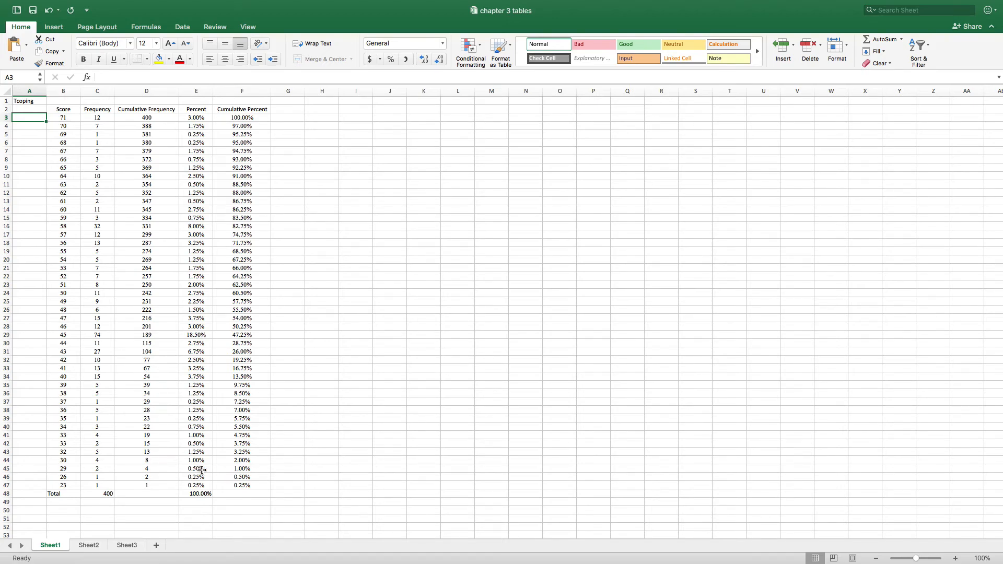
mouse_move(241, 471)
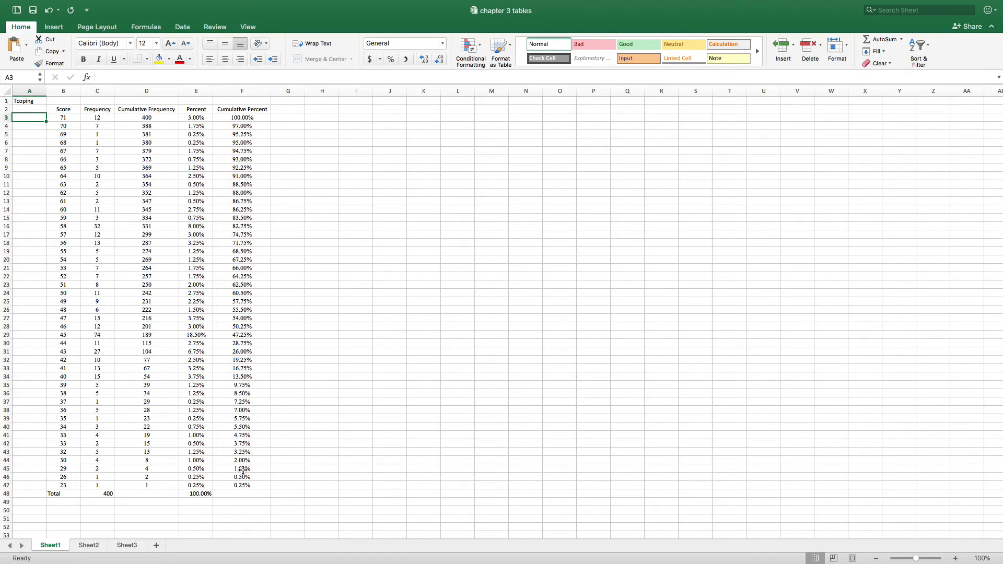
mouse_move(243, 380)
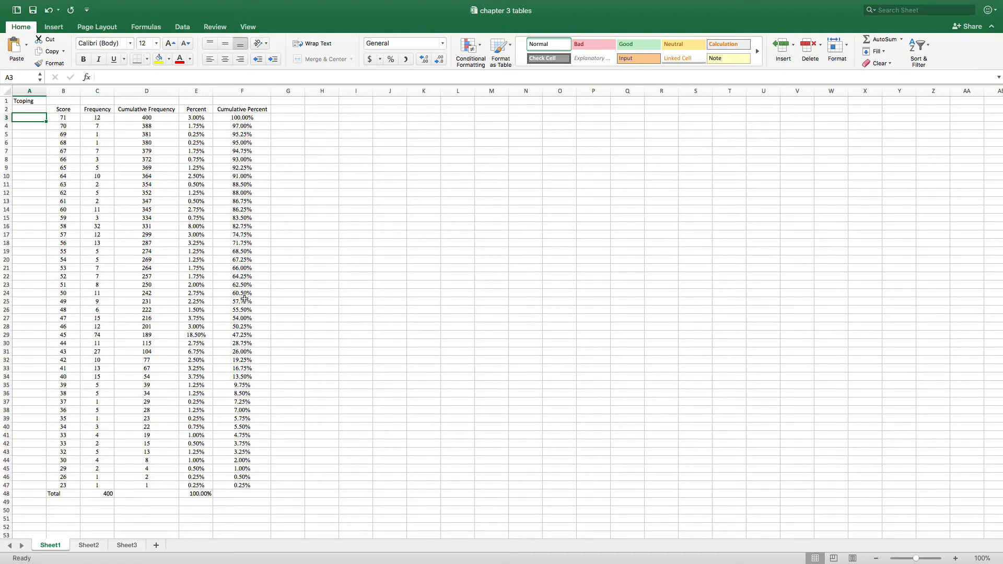
mouse_move(246, 218)
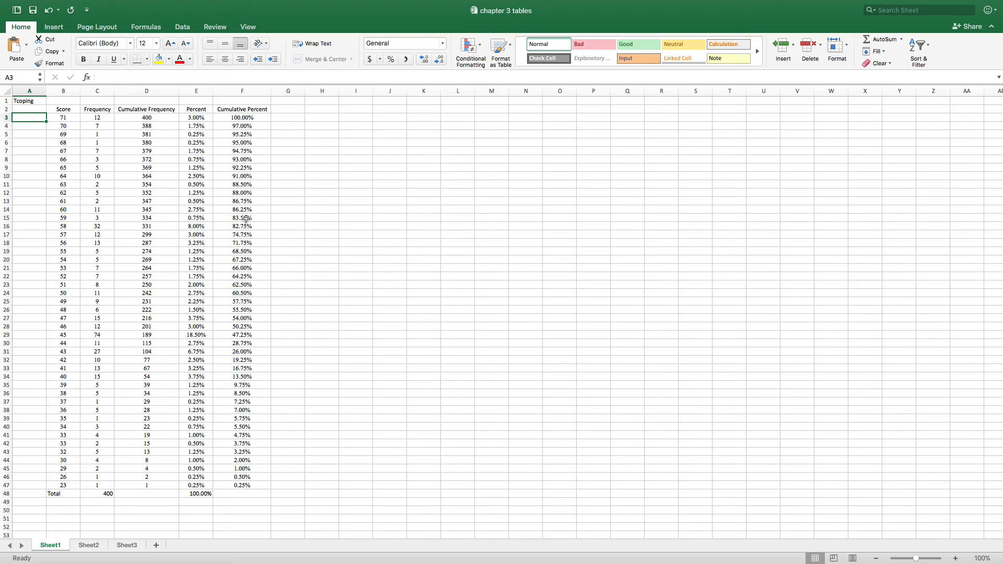
mouse_move(253, 202)
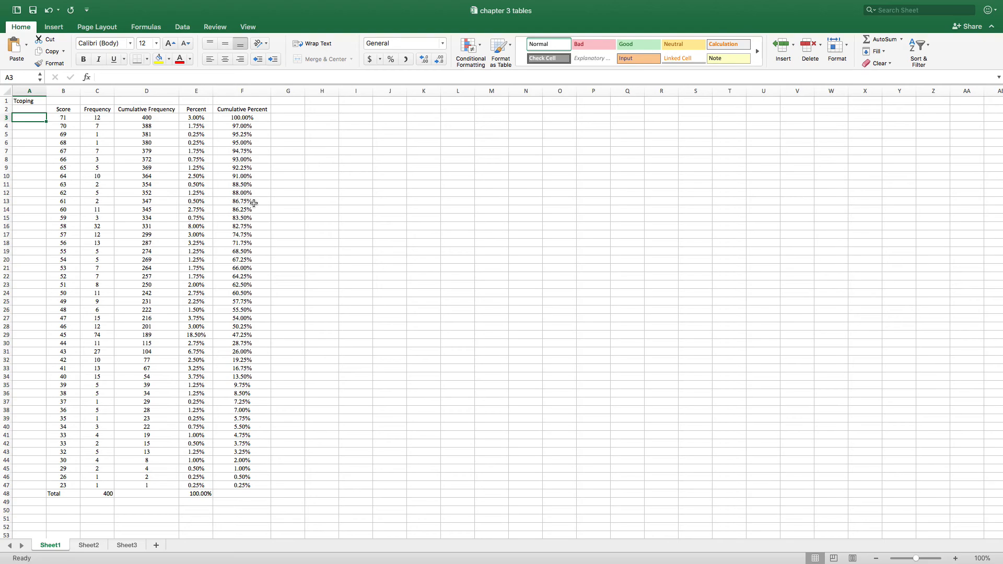
mouse_move(254, 176)
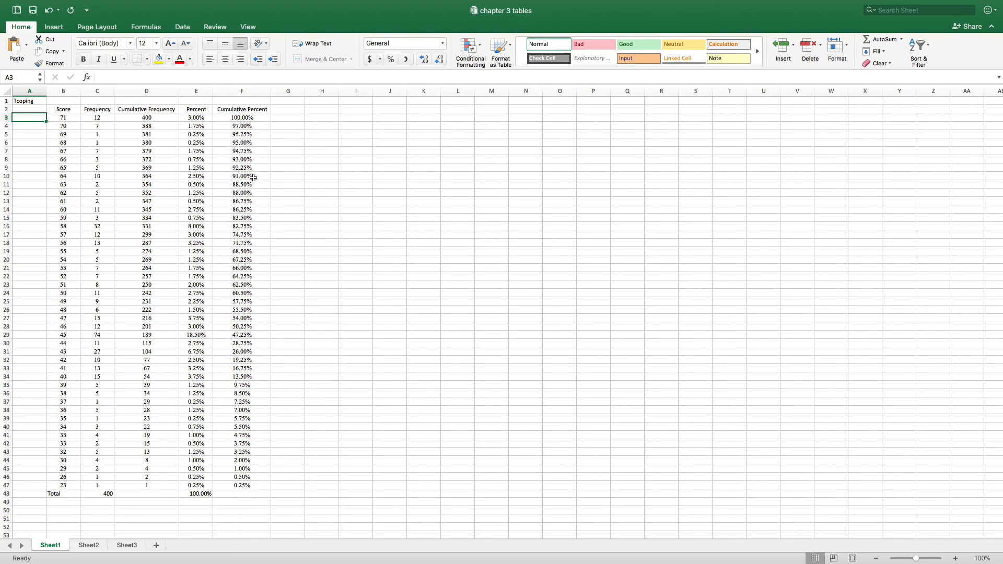
mouse_move(250, 126)
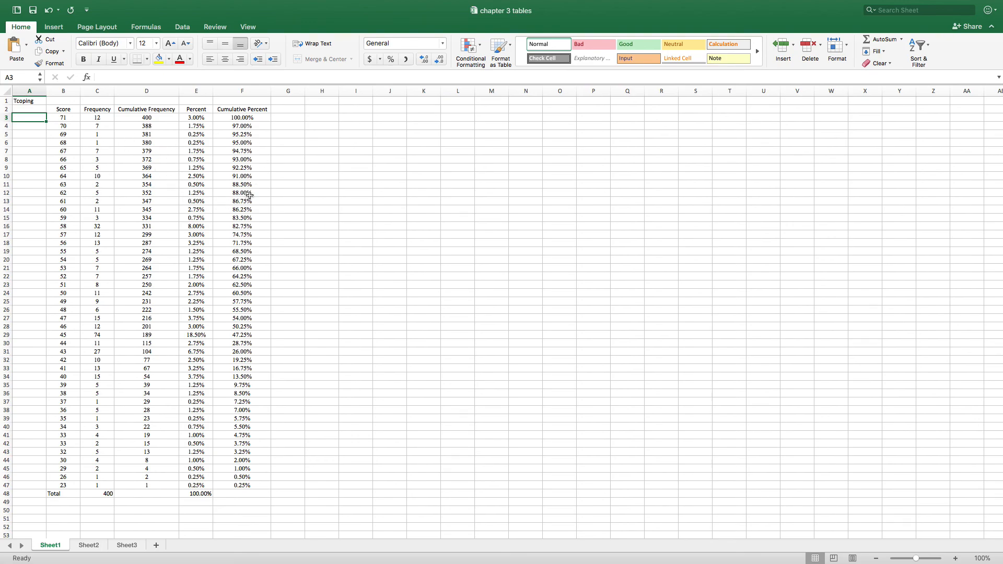
mouse_move(153, 148)
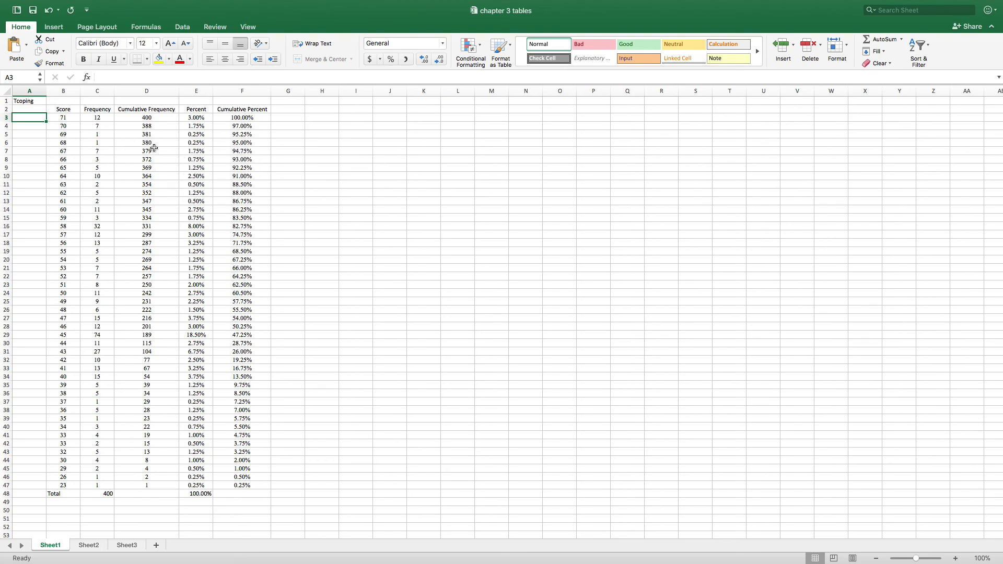